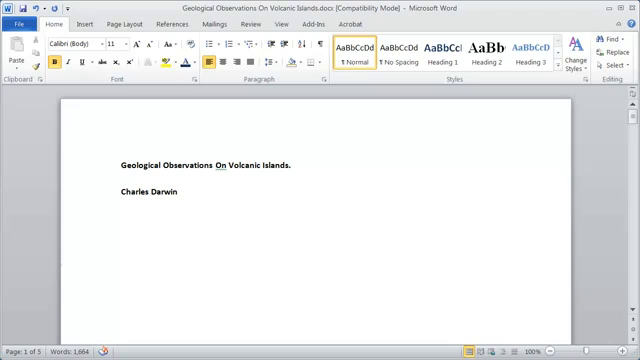
Step: Review the document's heading styles, then insert Automatic Table 1 below the author name
left_click(120, 219)
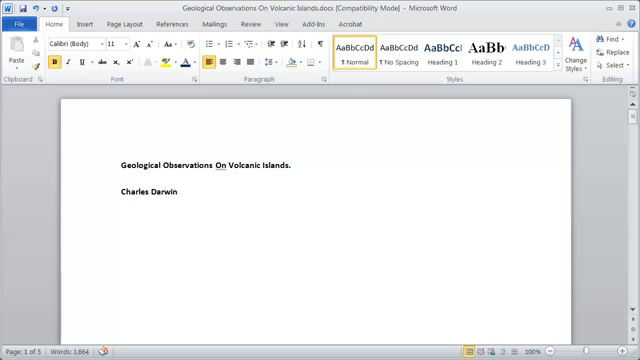
scroll("down", 3)
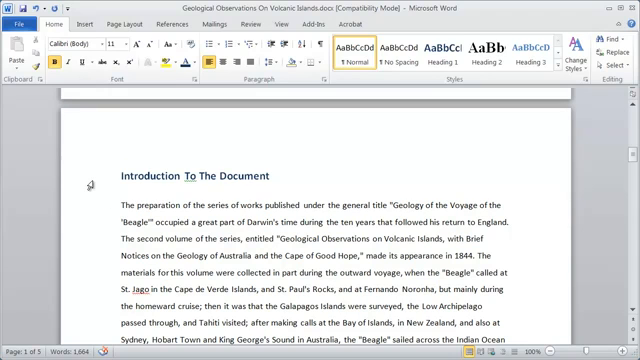
left_click(442, 52)
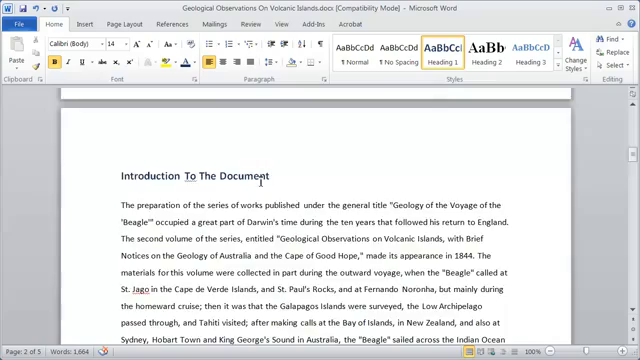
scroll("down", 3)
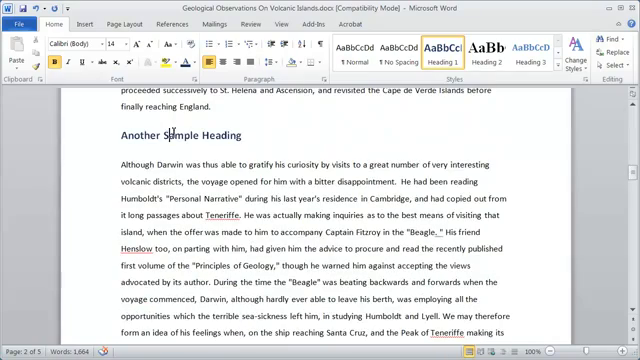
scroll("down", 3)
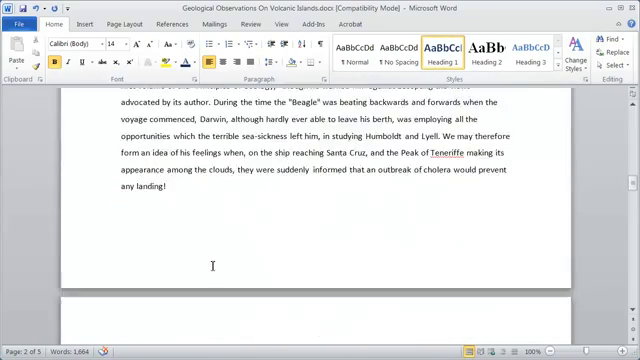
scroll("down", 3)
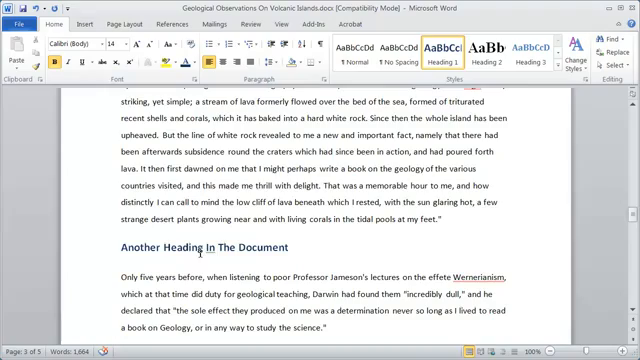
scroll("down", 3)
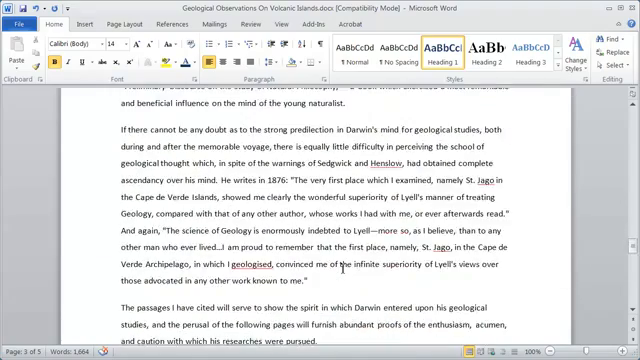
scroll("down", 3)
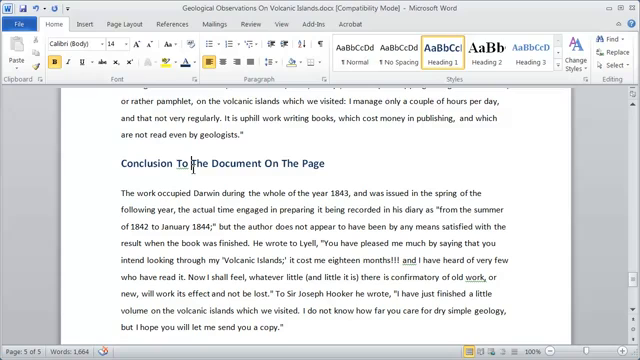
mouse_move(328, 158)
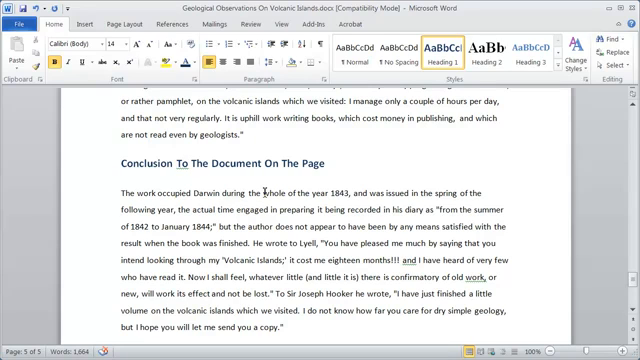
left_click(185, 163)
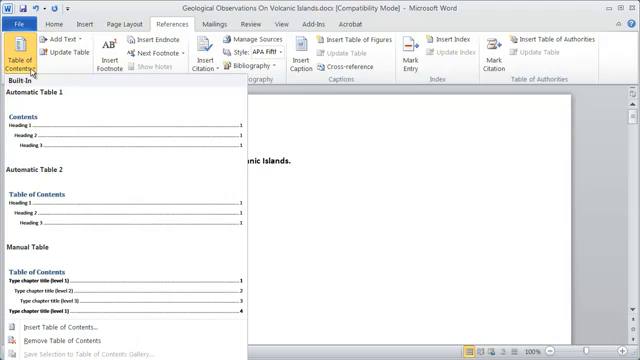
mouse_move(85, 127)
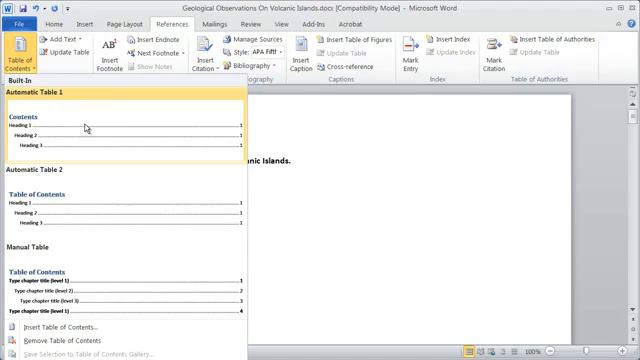
mouse_move(113, 137)
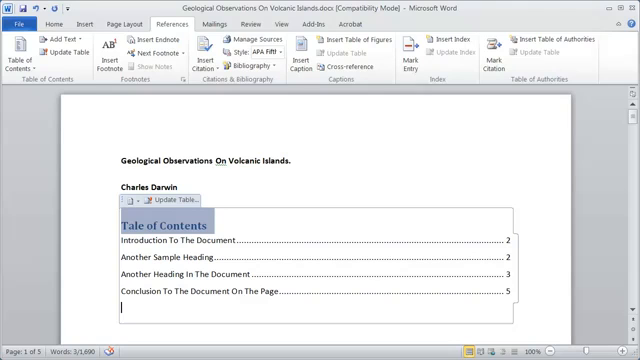
Step: Change the Table of Contents title font to Arial
left_click(51, 25)
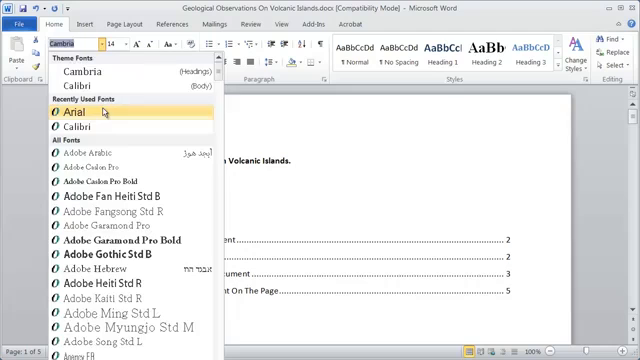
left_click(62, 115)
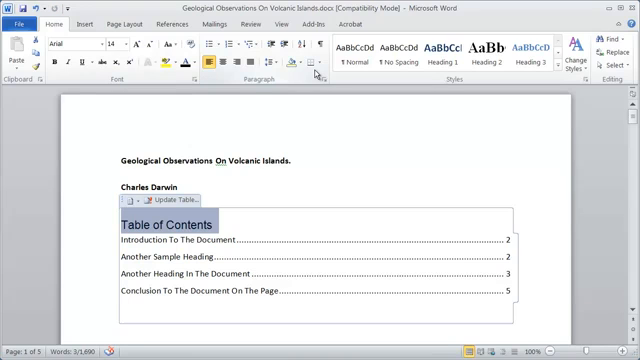
mouse_move(192, 78)
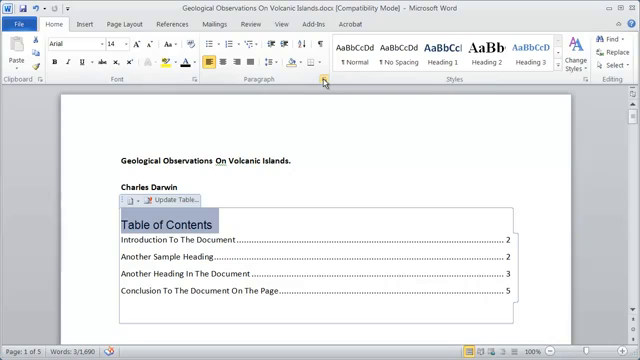
mouse_move(324, 82)
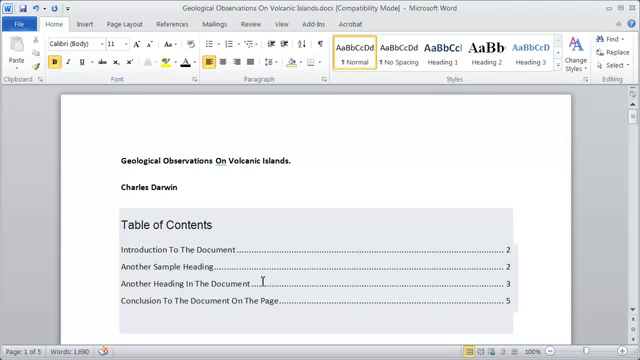
mouse_move(285, 216)
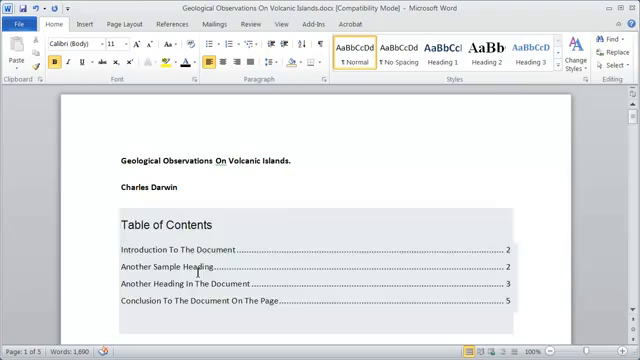
Step: On page 4, type the new heading 'Another Heading In The Document' between paragraphs
scroll("down", 3)
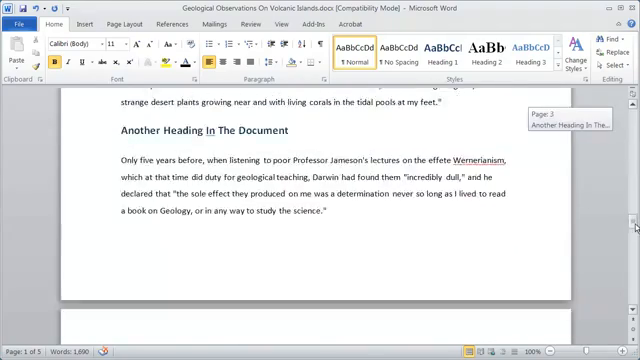
scroll("down", 3)
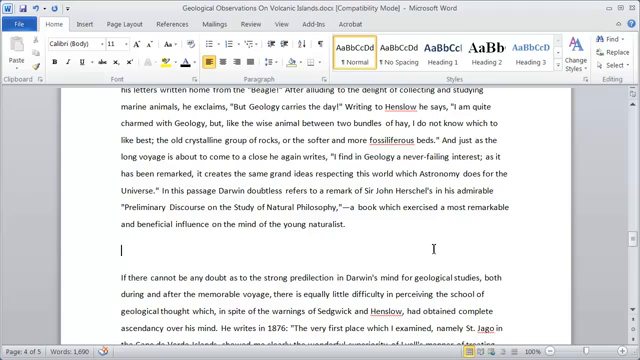
type("Another Heading In The Do")
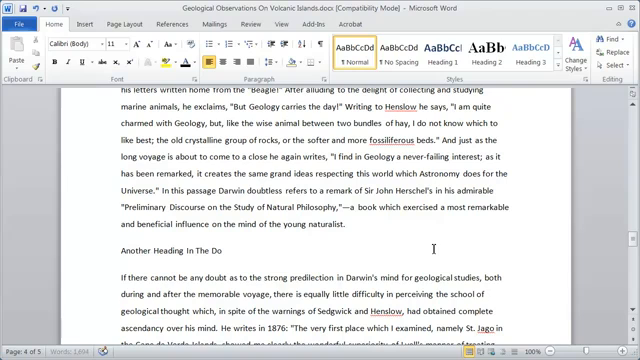
type("cument")
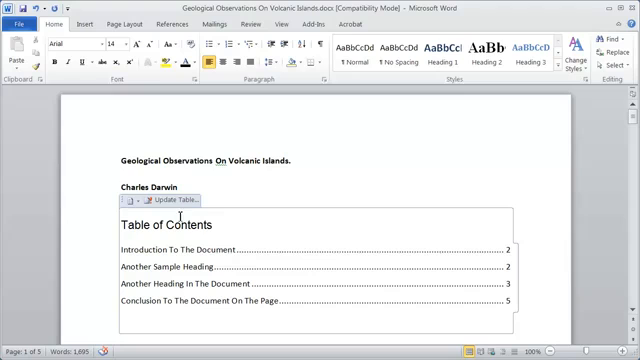
mouse_move(148, 205)
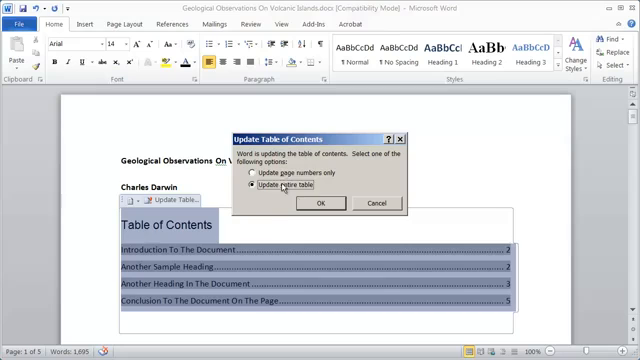
Step: Update the entire table of contents so the new heading appears, then deselect it
left_click(320, 203)
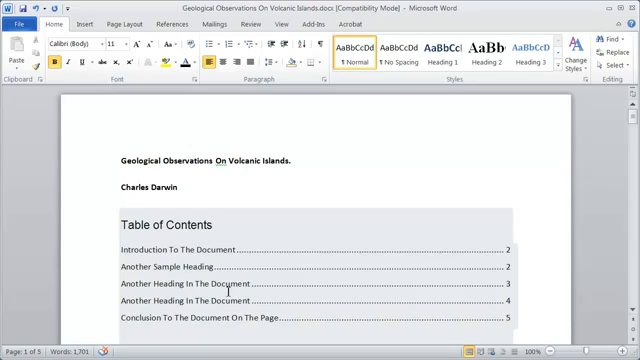
left_click(200, 230)
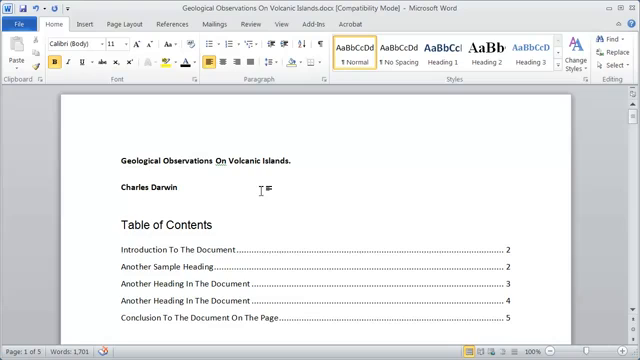
left_click(200, 224)
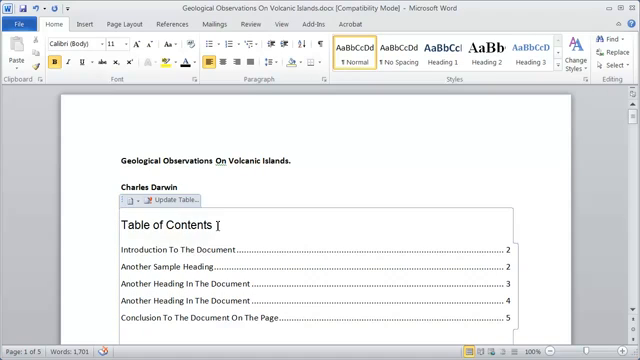